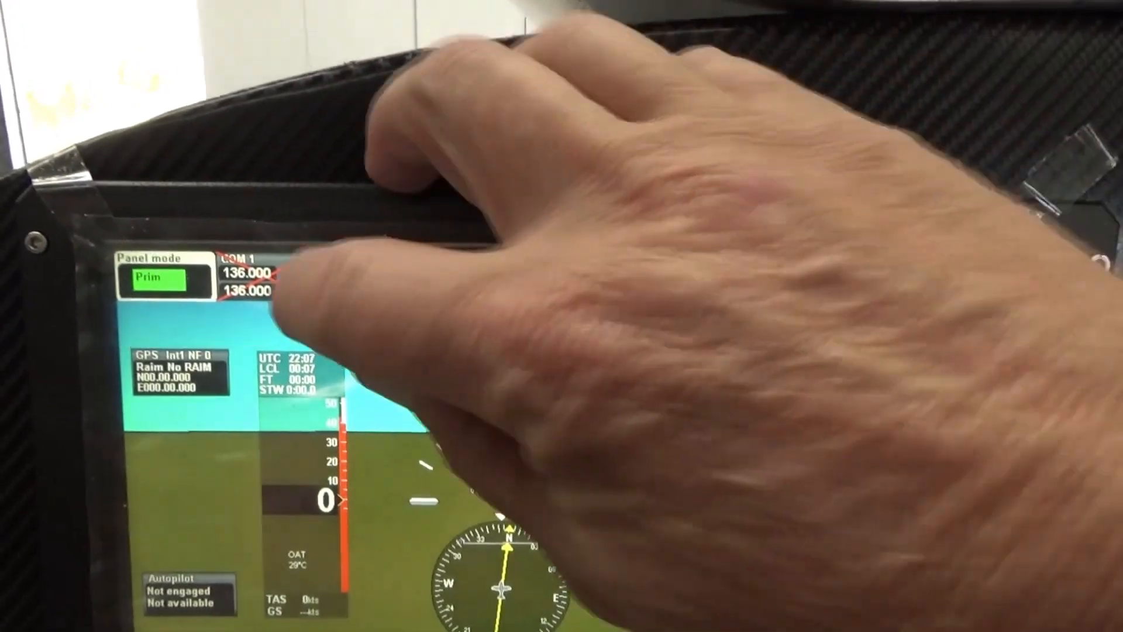
Bring up the COM1 keypad with 136.000 shown as active and standby frequency.
{"action": "left_click", "coordinate": [244, 280]}
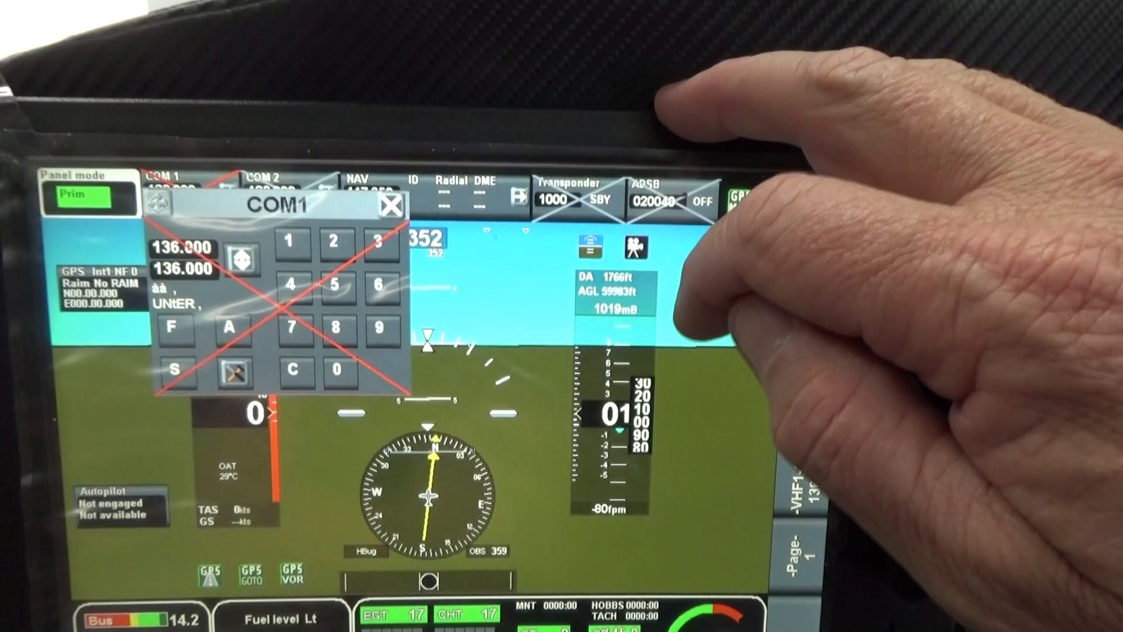